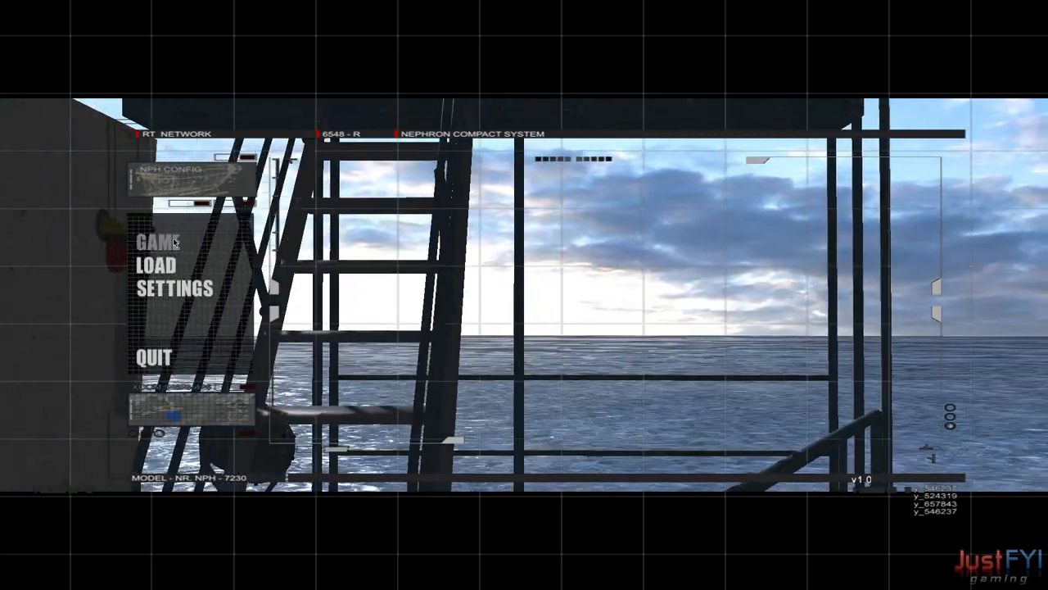
# Start the game from the main menu, entering the submarine cockpit
pyautogui.click(154, 242)
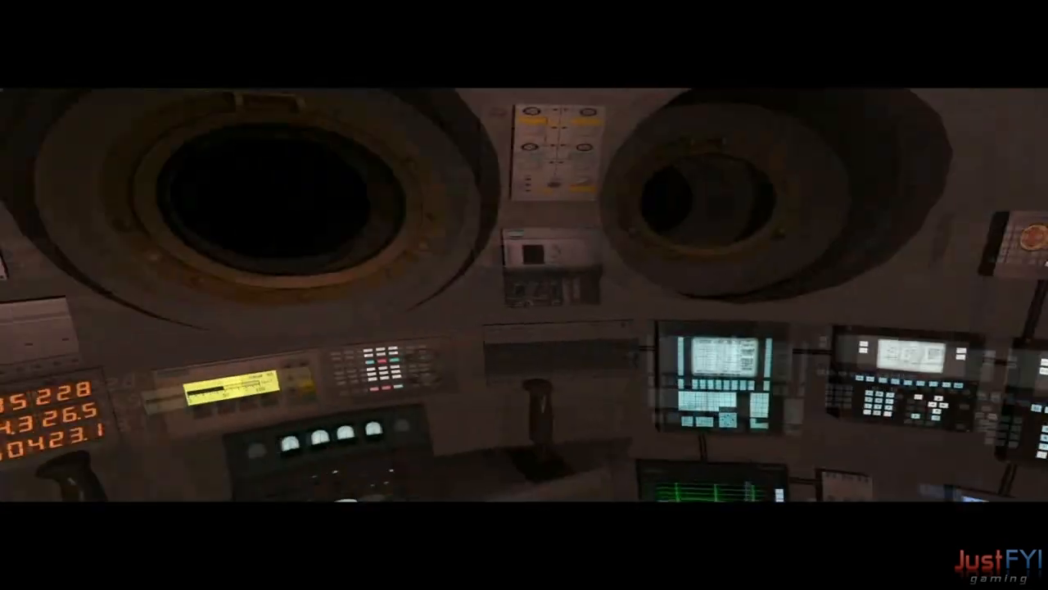
pyautogui.moveTo(524, 294)
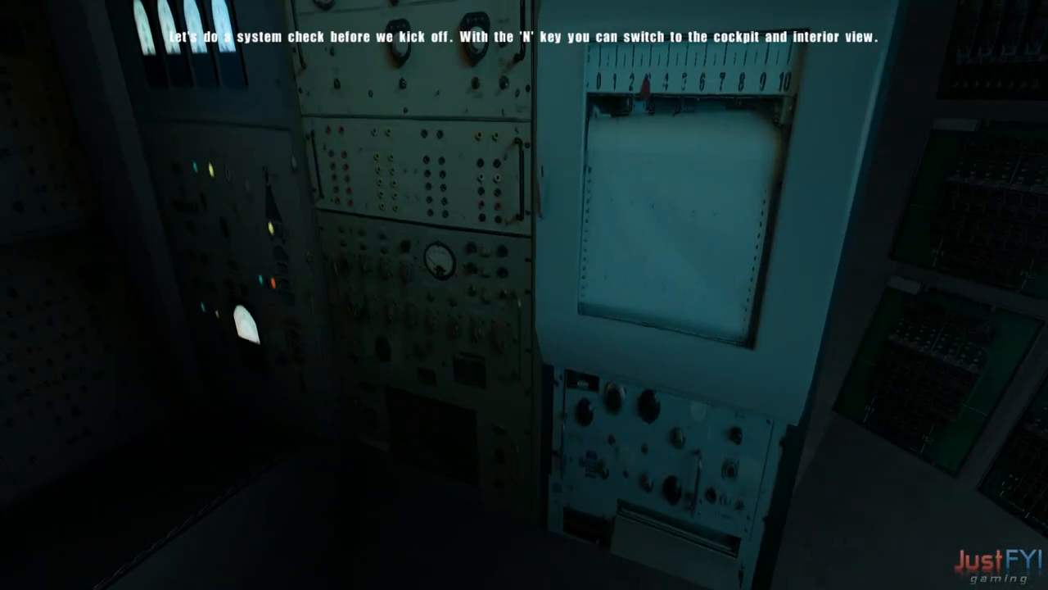
# Switch to the cockpit and look out the porthole at the ocean floor at 3753 m
pyautogui.press('n')
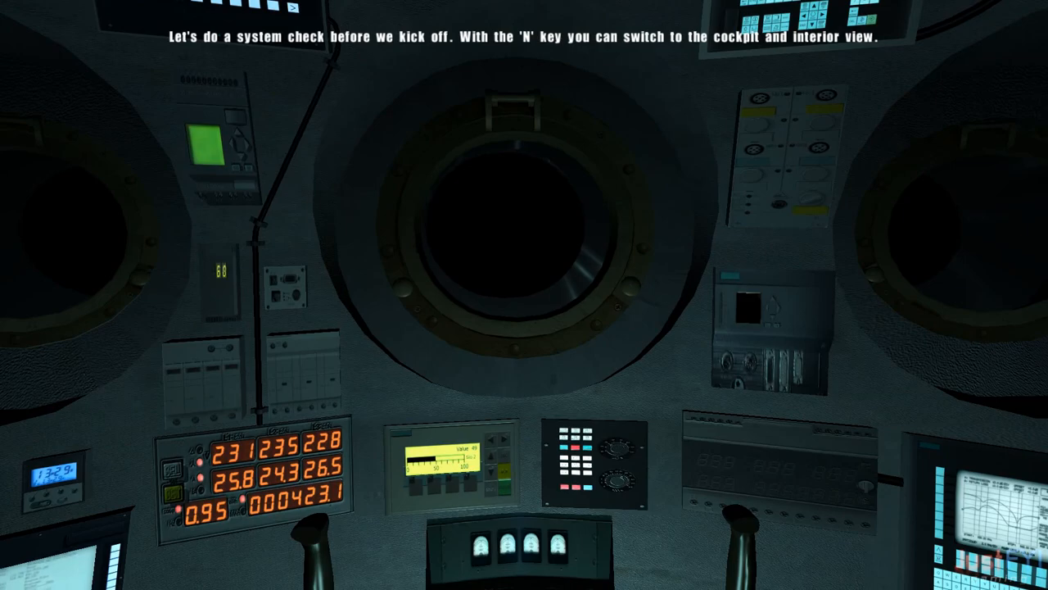
pyautogui.press('n')
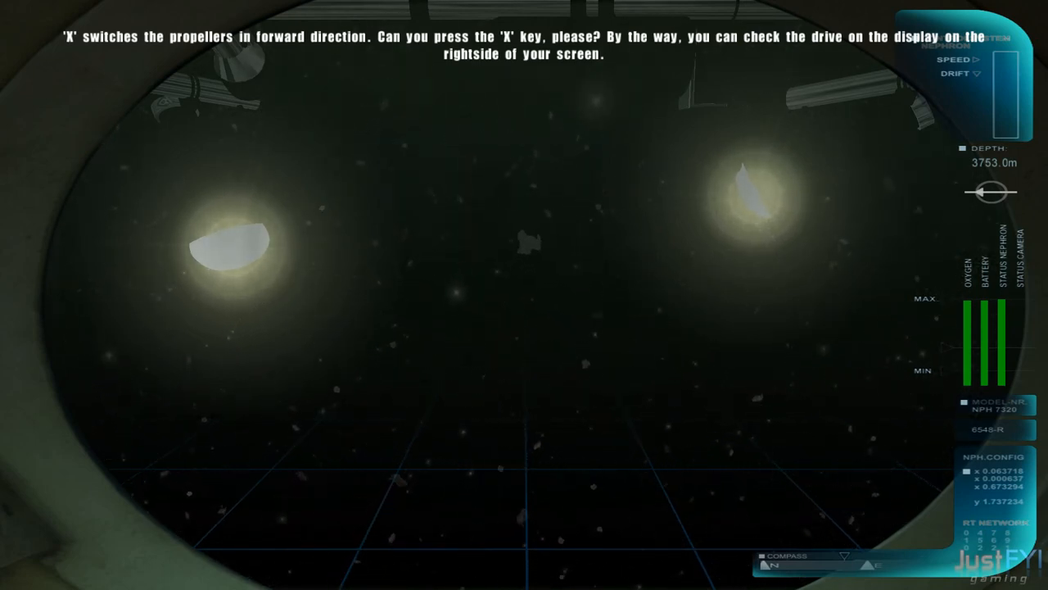
# Run the propellers forward, reverse them, then raise and lower thrust to finish the check
pyautogui.press('x')
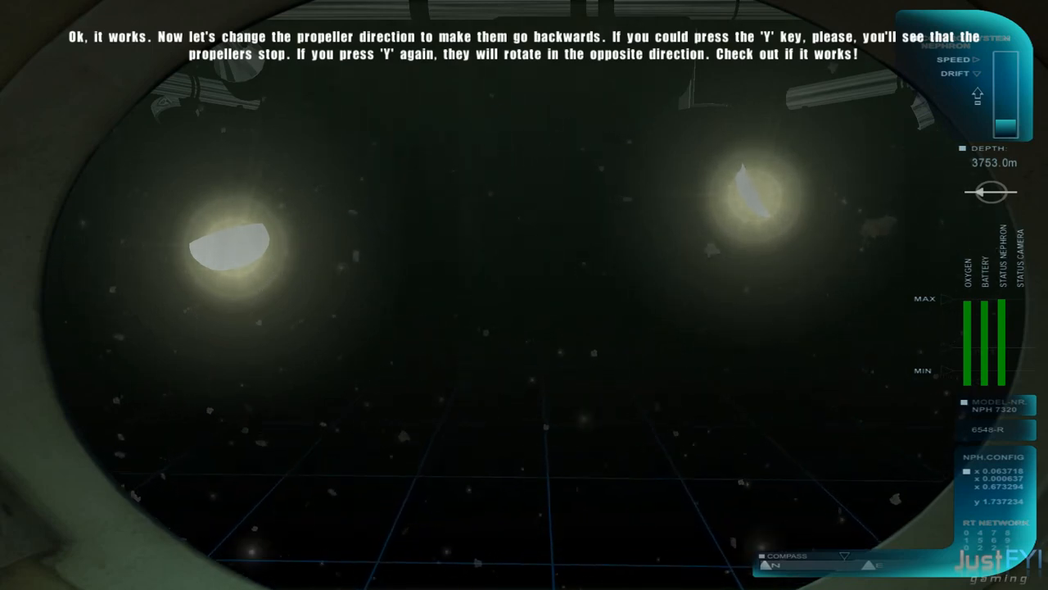
pyautogui.press('y')
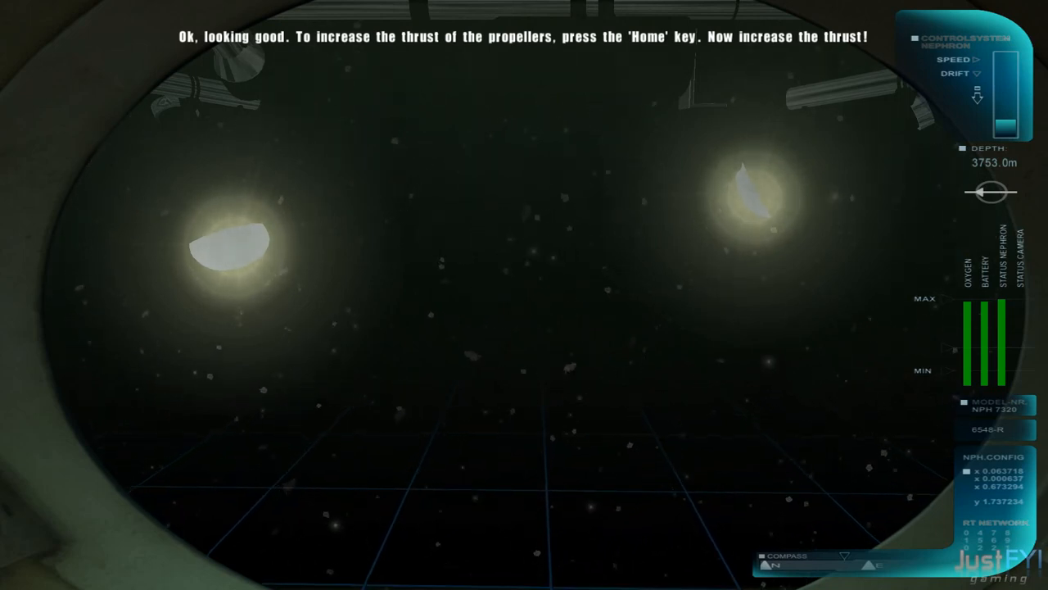
pyautogui.press('Home')
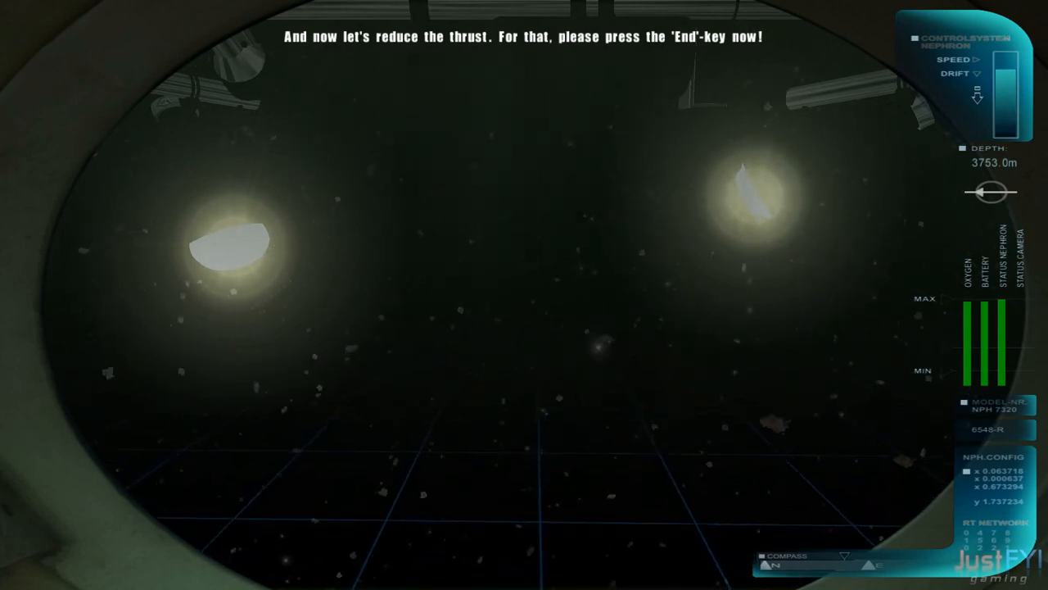
pyautogui.press('End')
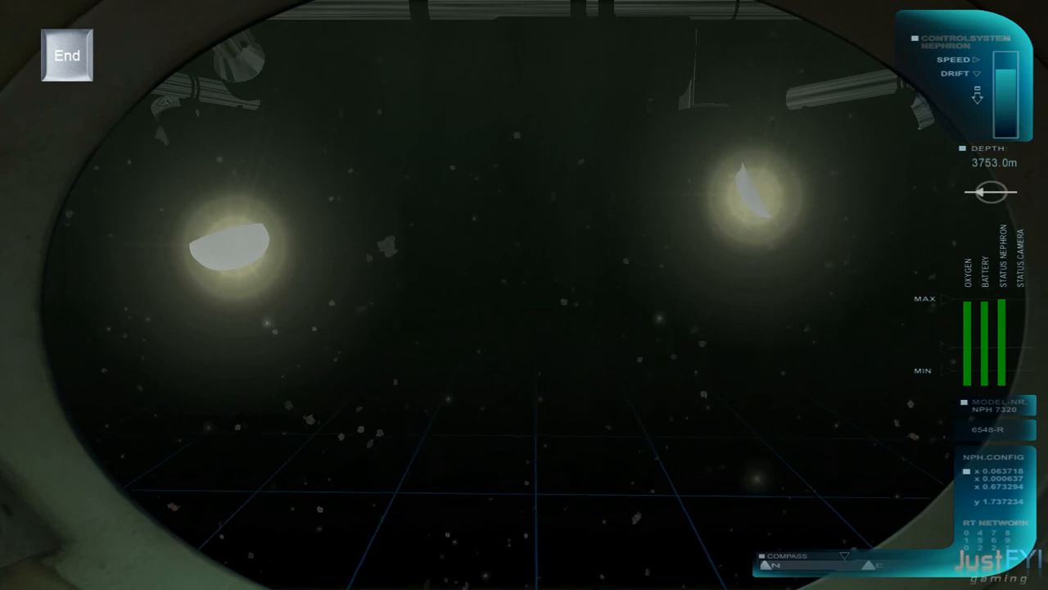